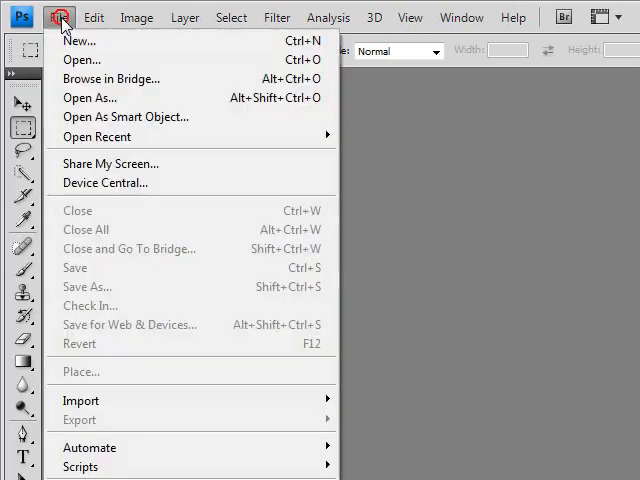
Step: Create a new document named 'Template' at 1000 × 800 pixels
click(79, 40)
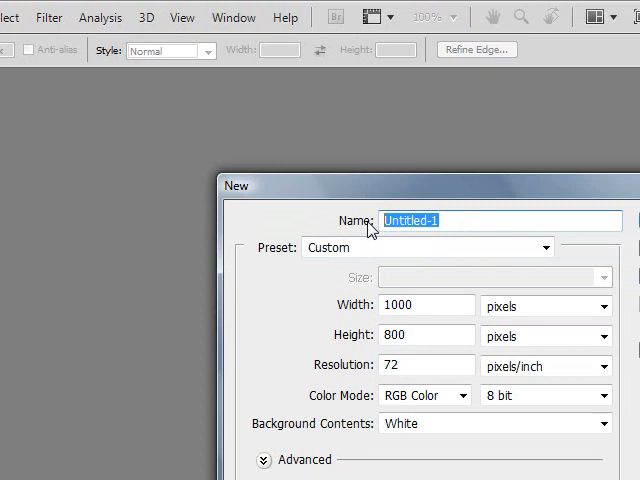
text(Templ)
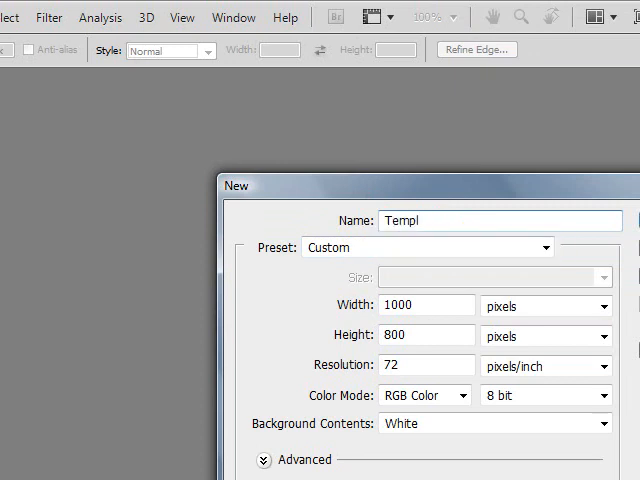
text(ate)
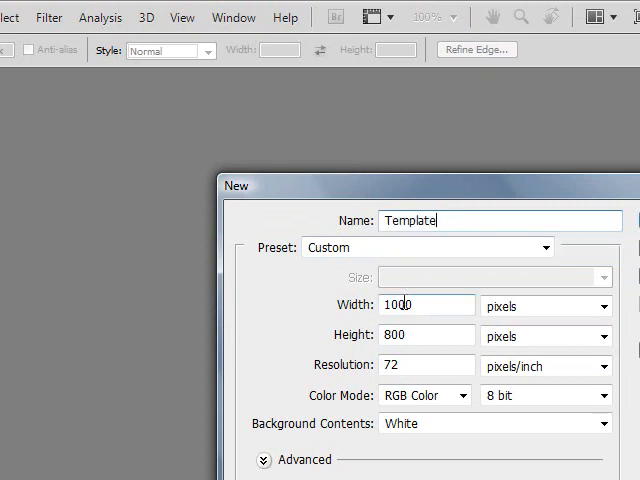
triple_click(424, 305)
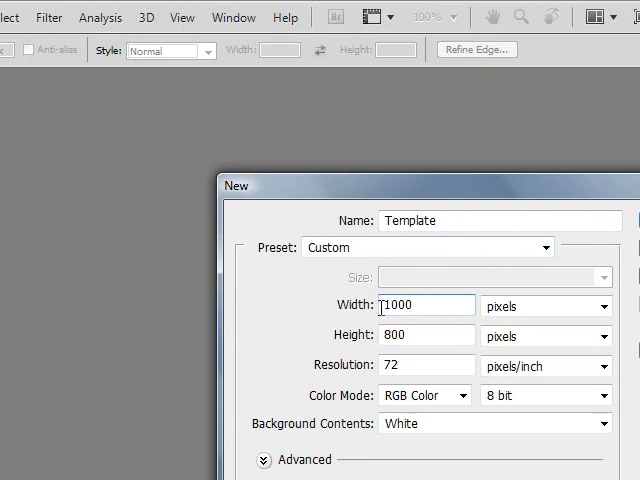
click(425, 335)
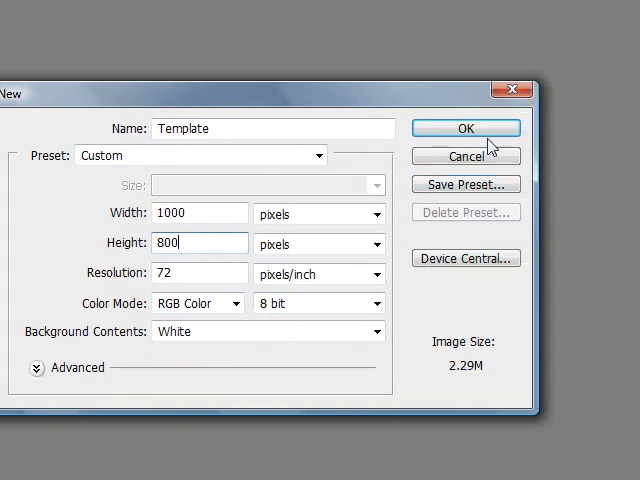
click(465, 128)
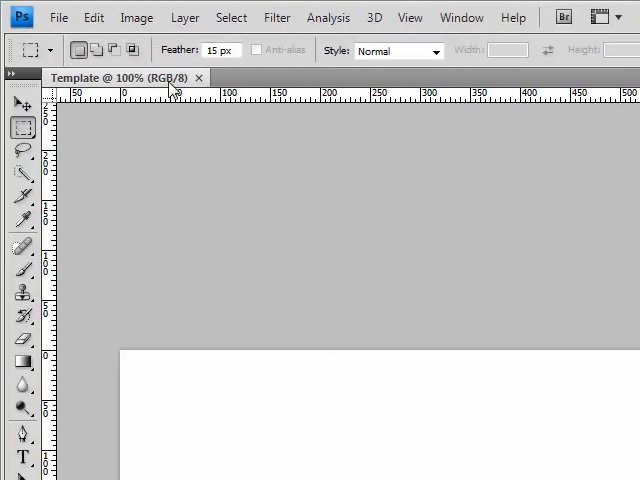
Step: Open the Units & Rulers page under Edit > Preferences
click(94, 17)
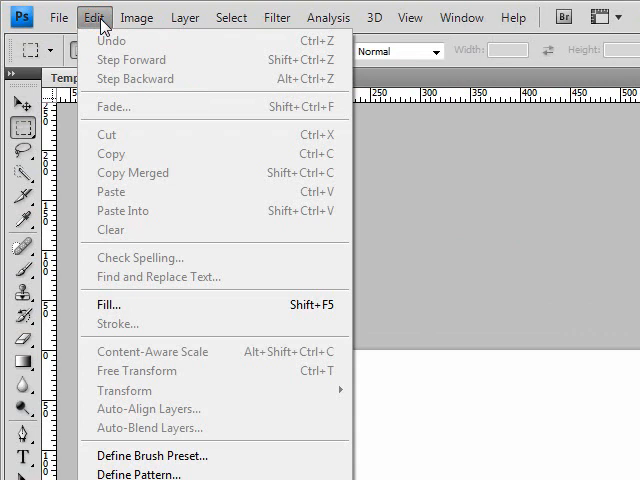
mouse_move(127, 353)
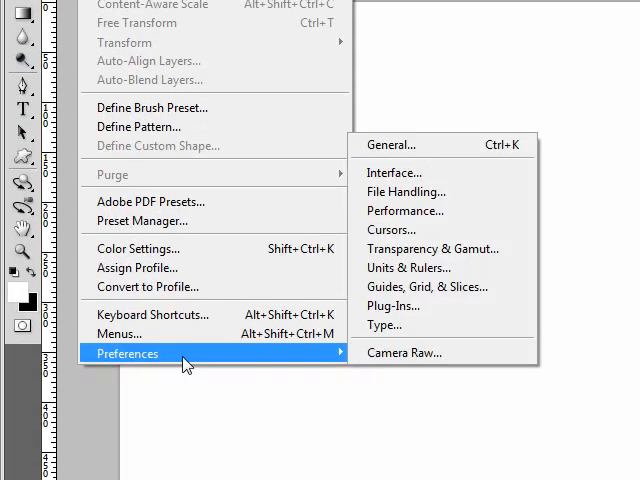
mouse_move(393, 306)
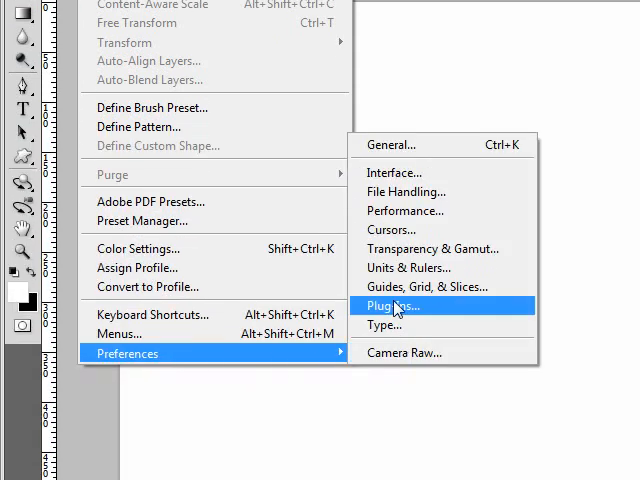
mouse_move(415, 267)
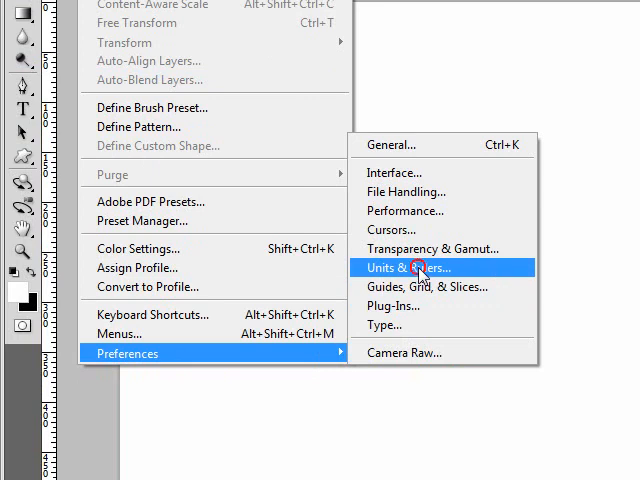
click(409, 267)
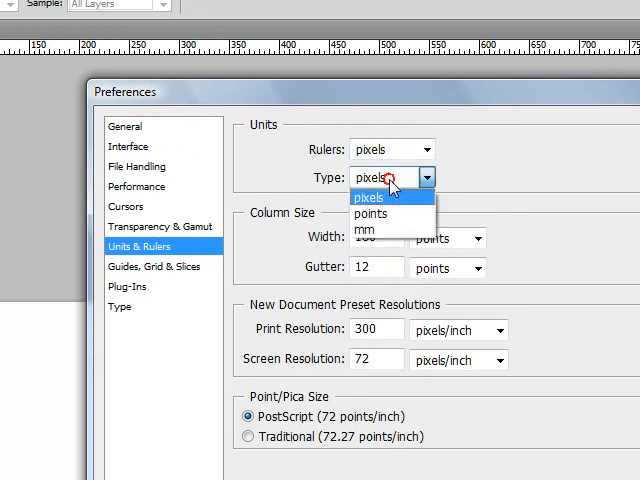
Step: Keep type units in pixels, review Guides, Grid & Slices, and accept the preferences
click(367, 196)
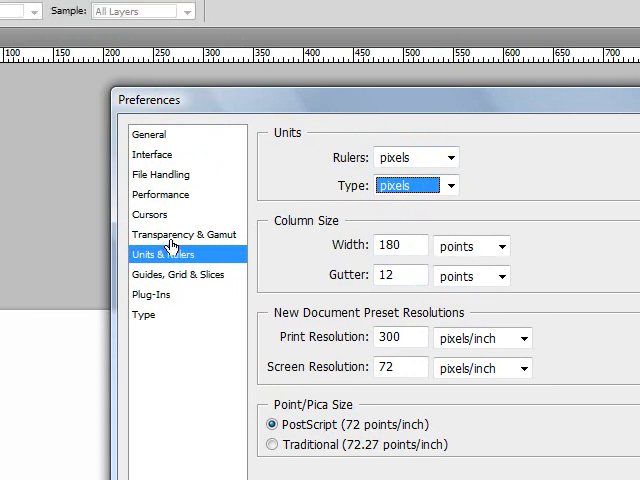
click(180, 274)
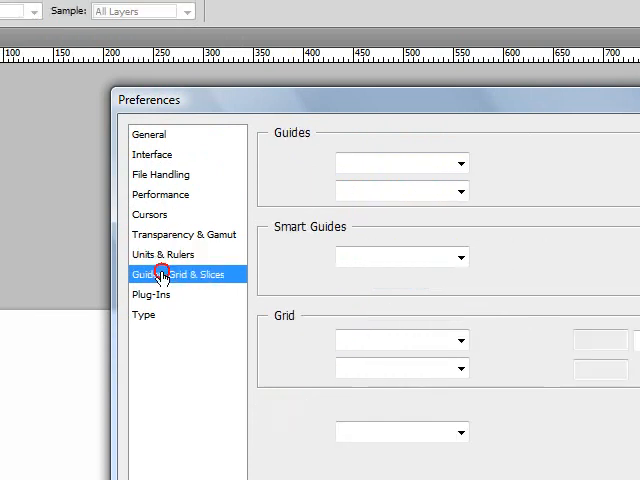
click(178, 274)
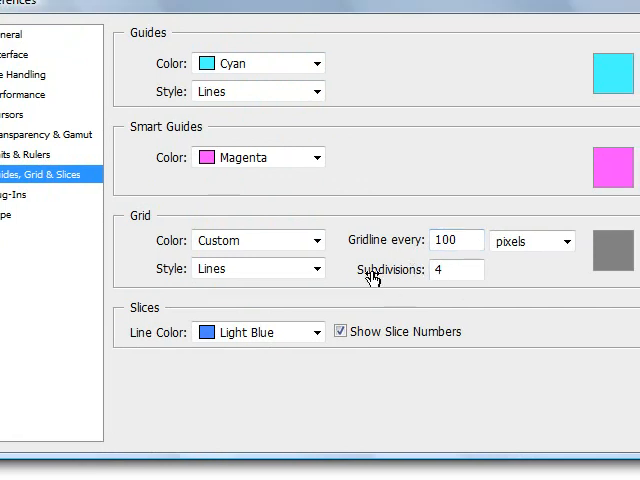
click(455, 269)
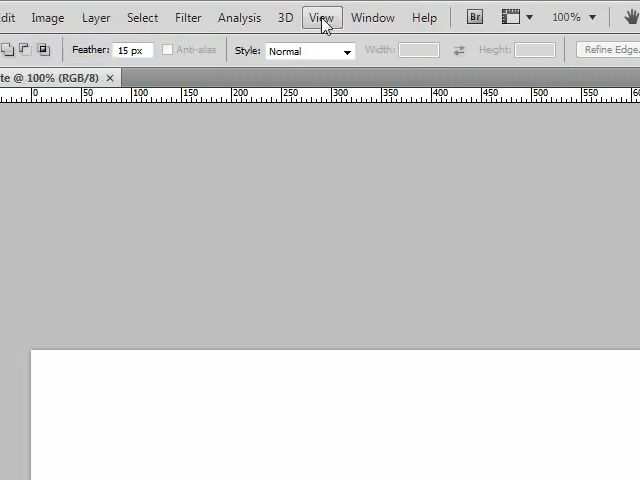
click(320, 17)
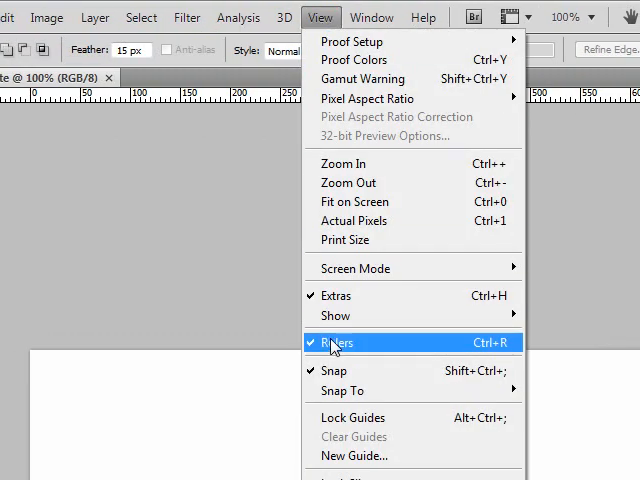
mouse_move(360, 268)
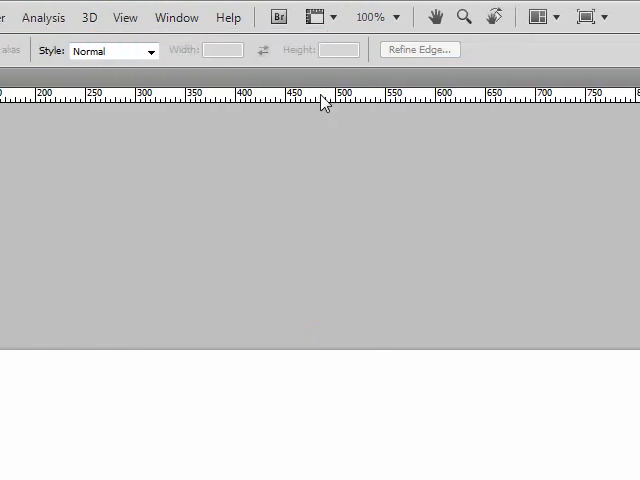
click(322, 100)
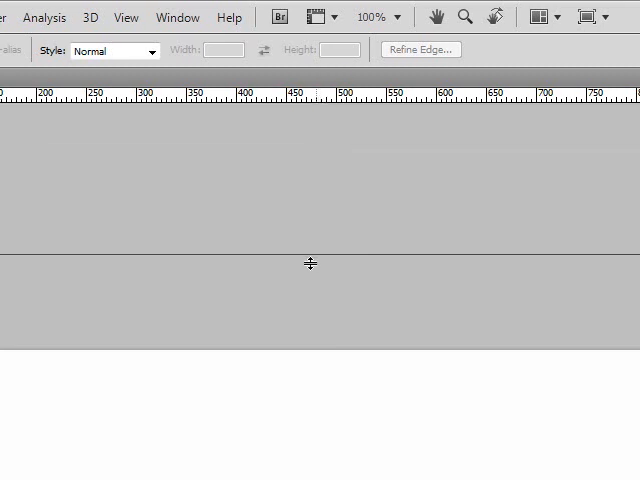
Step: Drag two horizontal guides near the top for the header and navigation bands
drag(310, 263, 307, 360)
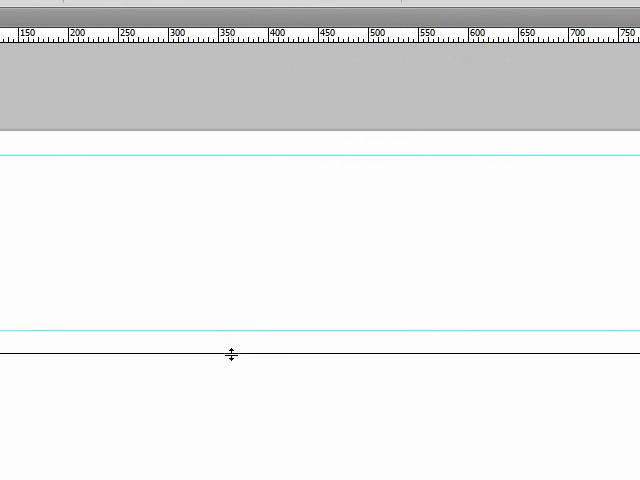
drag(232, 355, 232, 340)
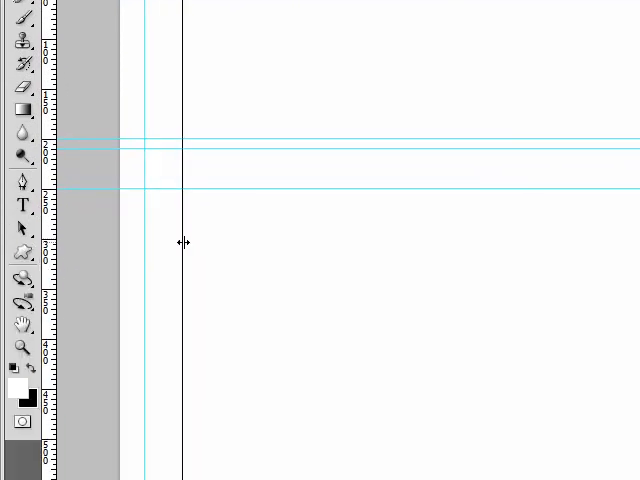
Step: Add vertical guides at the sidebar and left edges, plus a horizontal content-area guide
drag(183, 243, 246, 246)
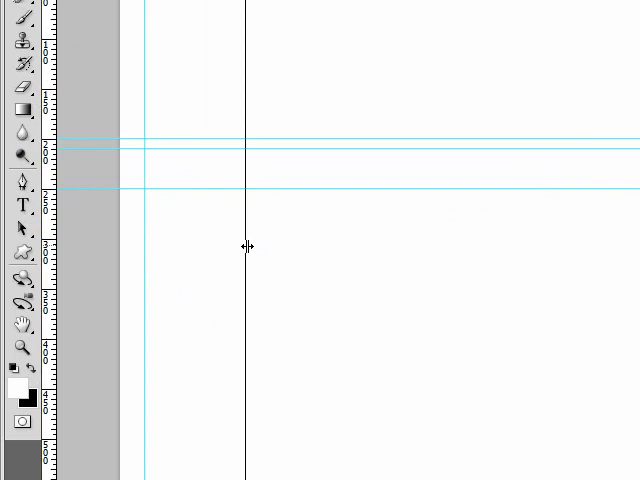
drag(247, 247, 330, 247)
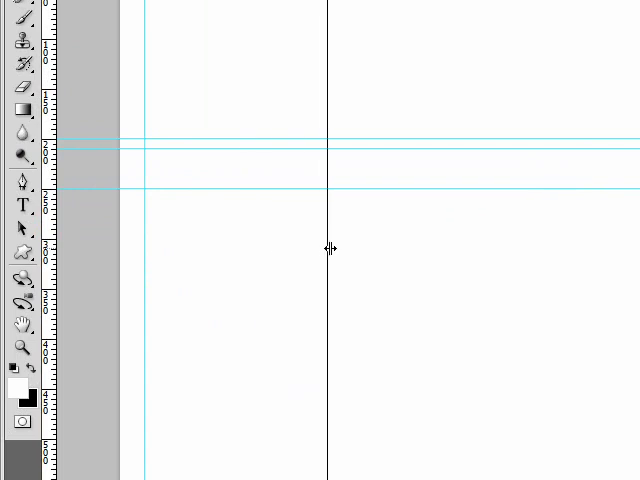
drag(328, 248, 220, 224)
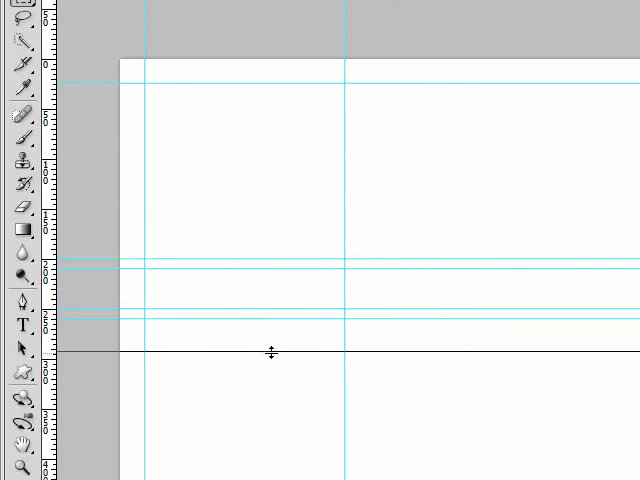
drag(273, 354, 273, 349)
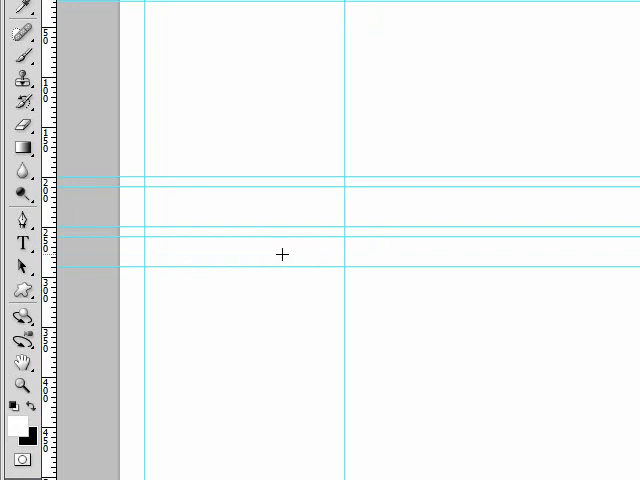
mouse_move(255, 256)
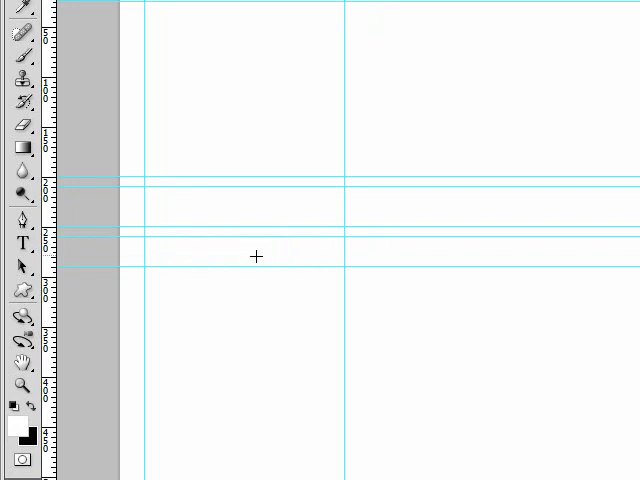
mouse_move(235, 248)
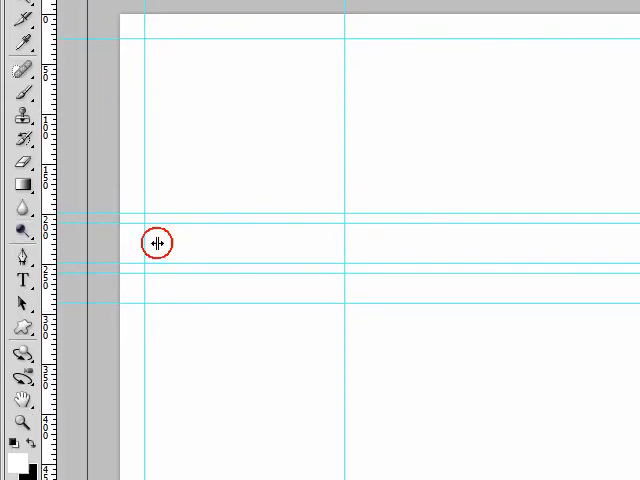
drag(158, 243, 357, 247)
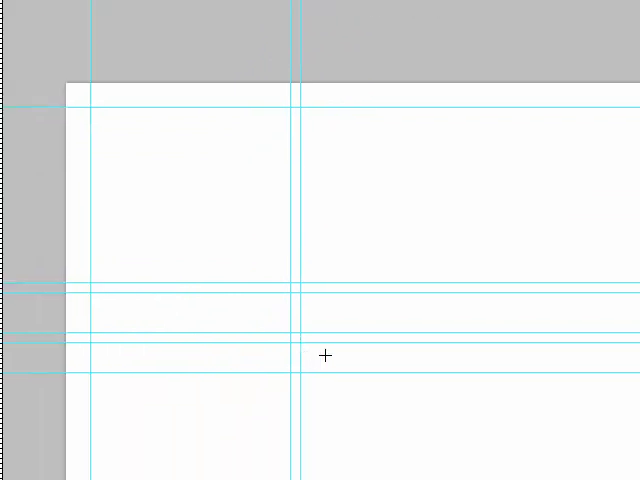
mouse_move(338, 356)
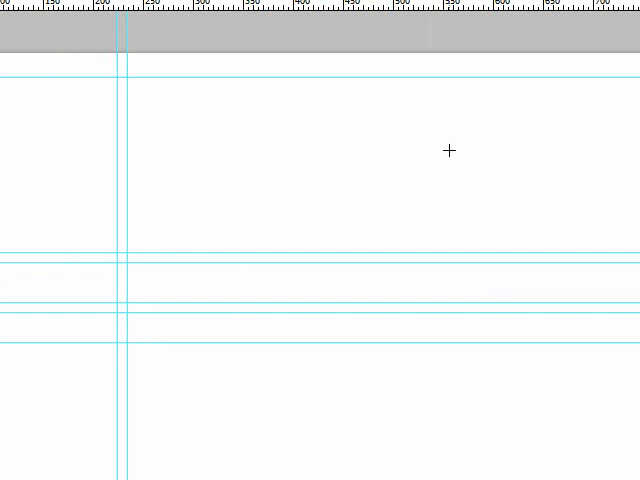
mouse_move(162, 131)
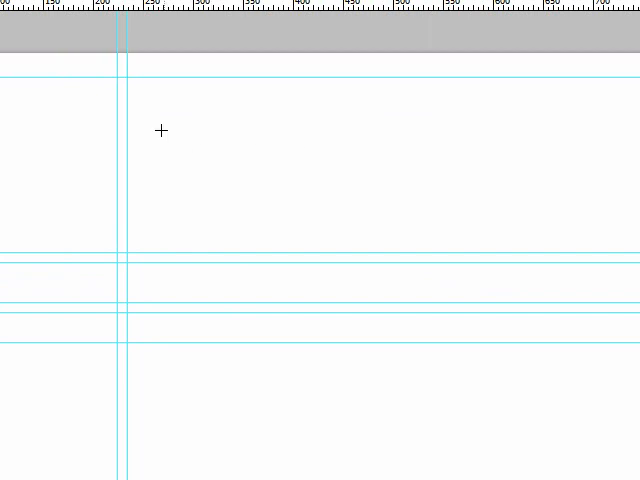
mouse_move(221, 130)
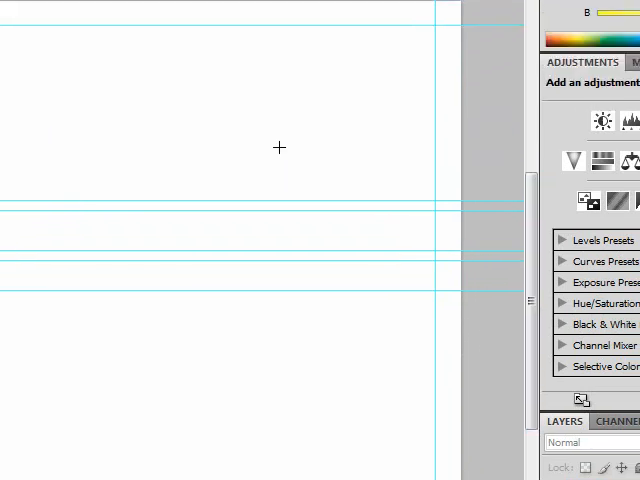
mouse_move(263, 145)
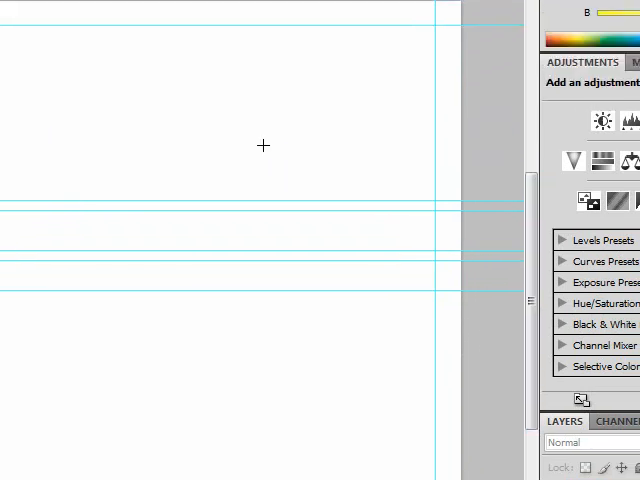